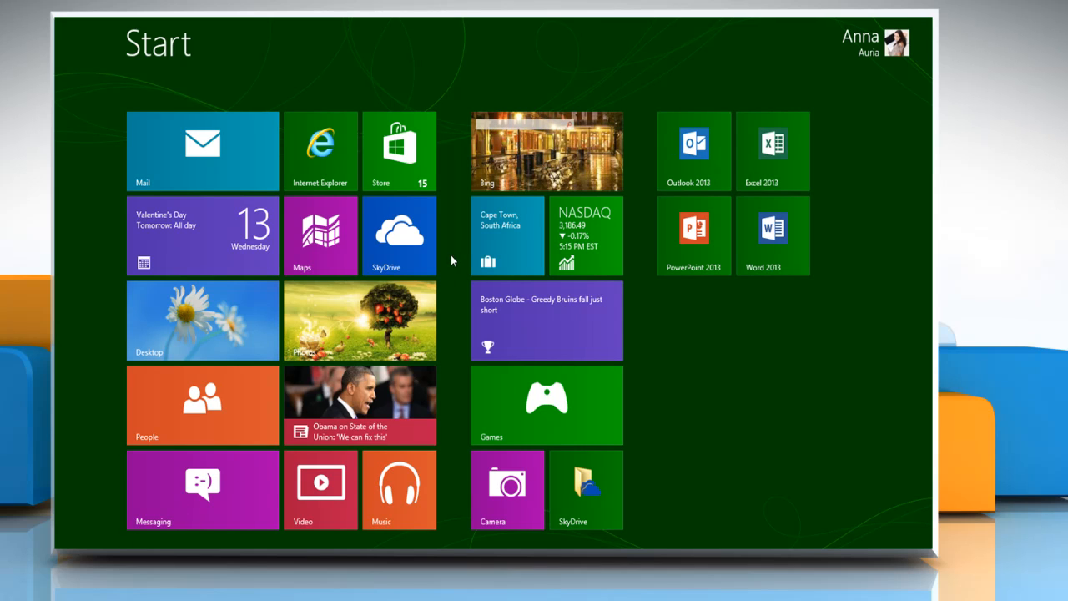
# Step: Launch Outlook 2013 from the Windows 8 Start screen so the Inbox shows
pyautogui.click(694, 150)
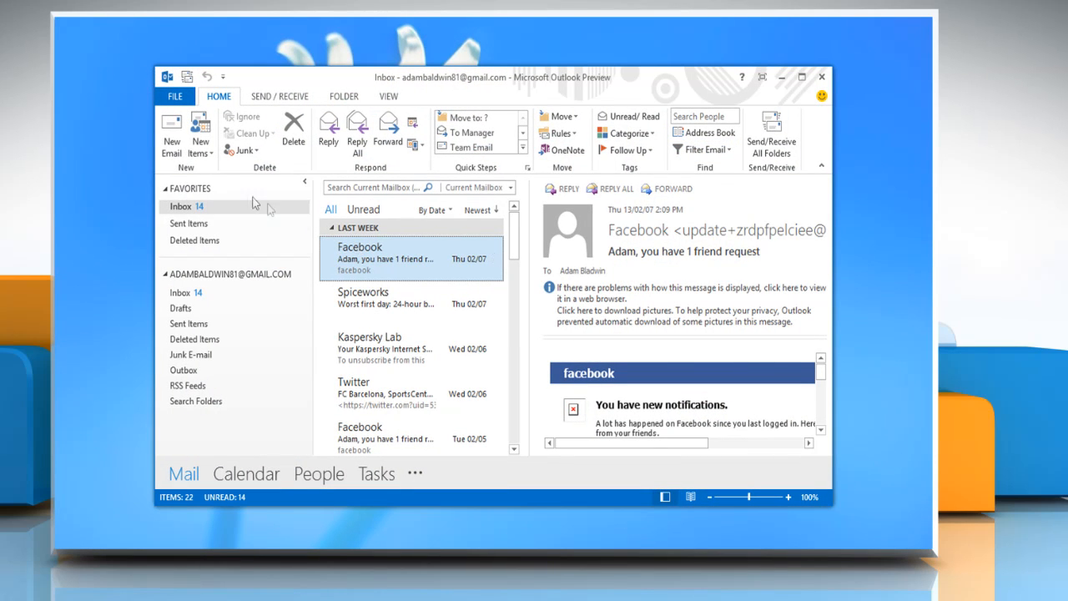
# Step: Start a new blank email and list the available signatures from the Message ribbon
pyautogui.click(171, 133)
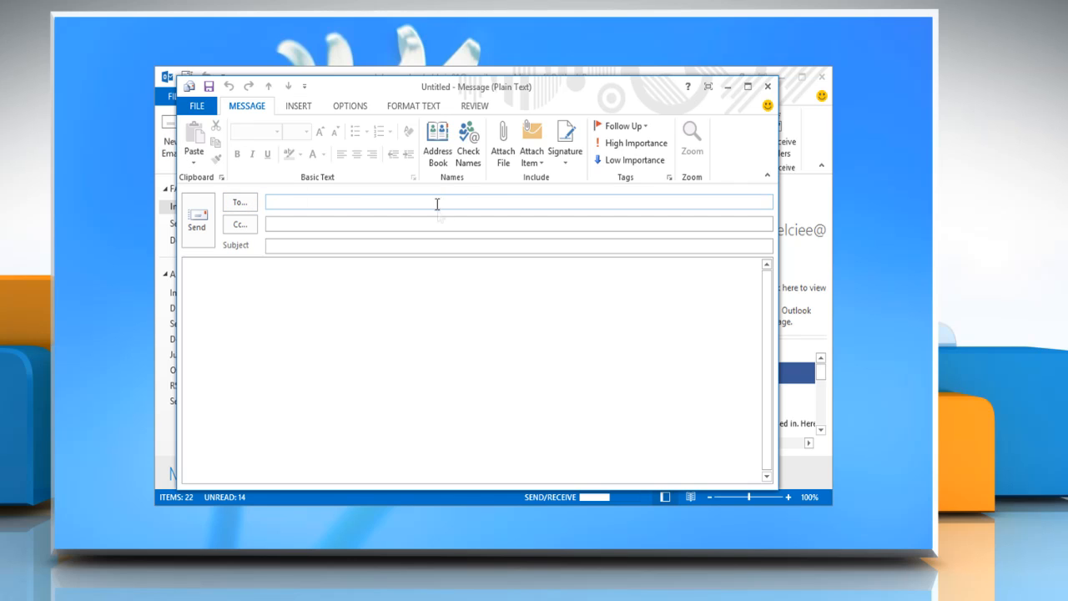
pyautogui.click(564, 140)
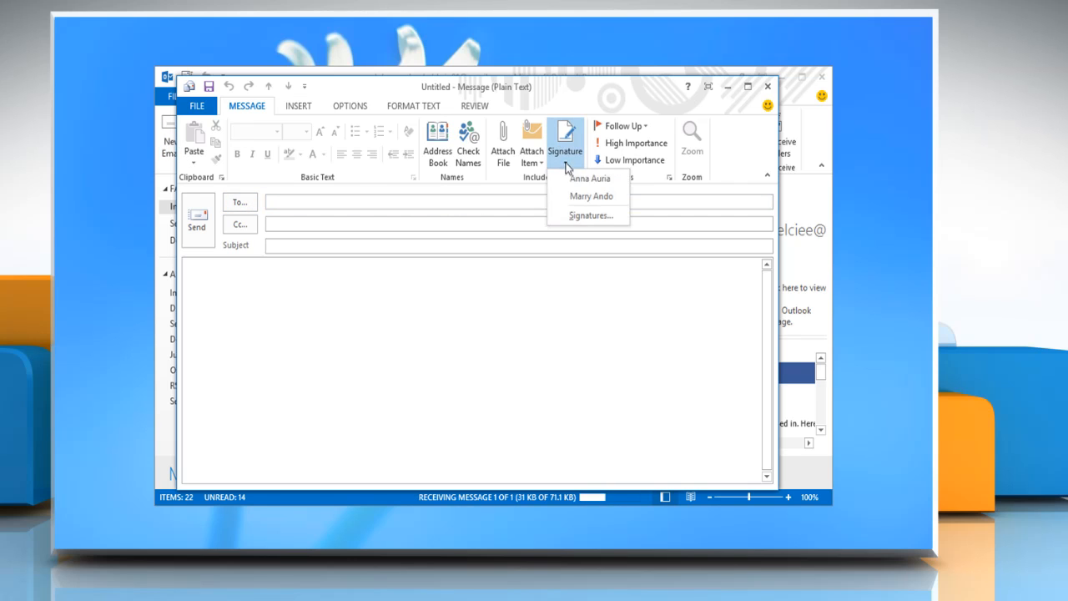
pyautogui.click(591, 215)
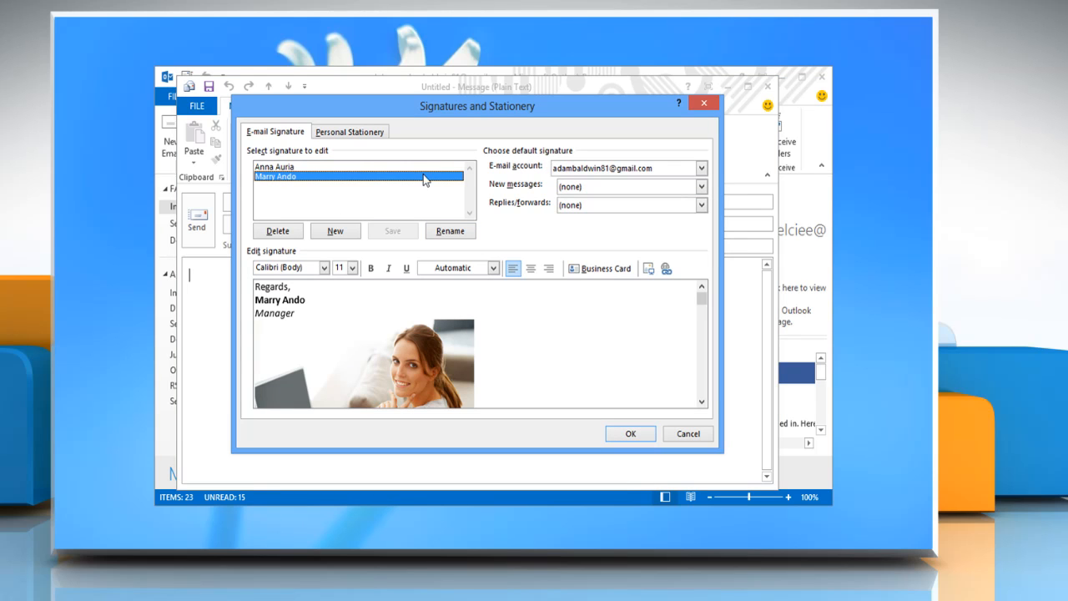
pyautogui.click(701, 167)
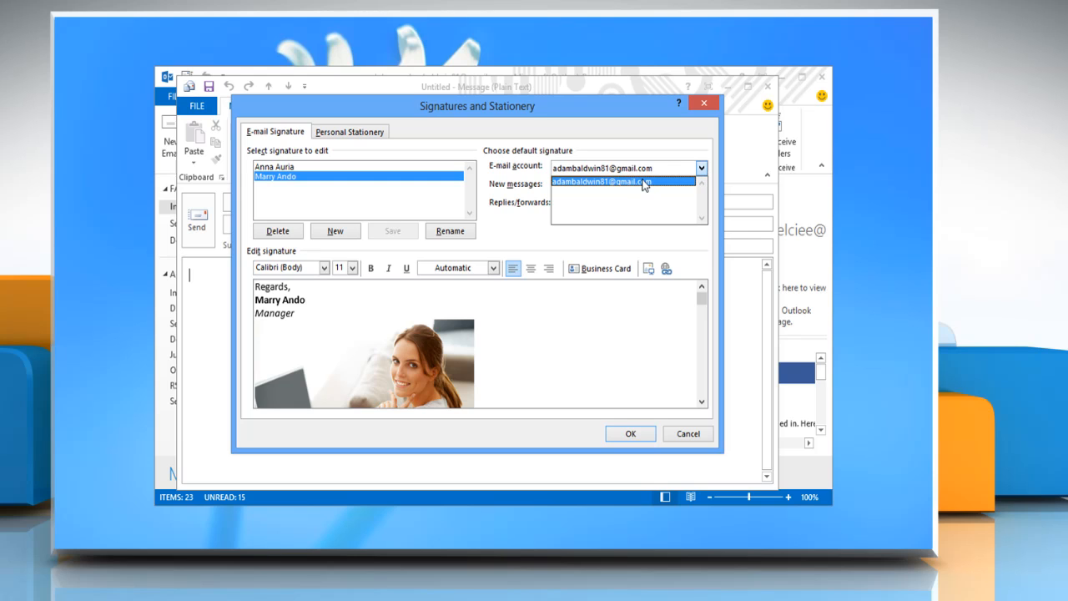
pyautogui.click(621, 182)
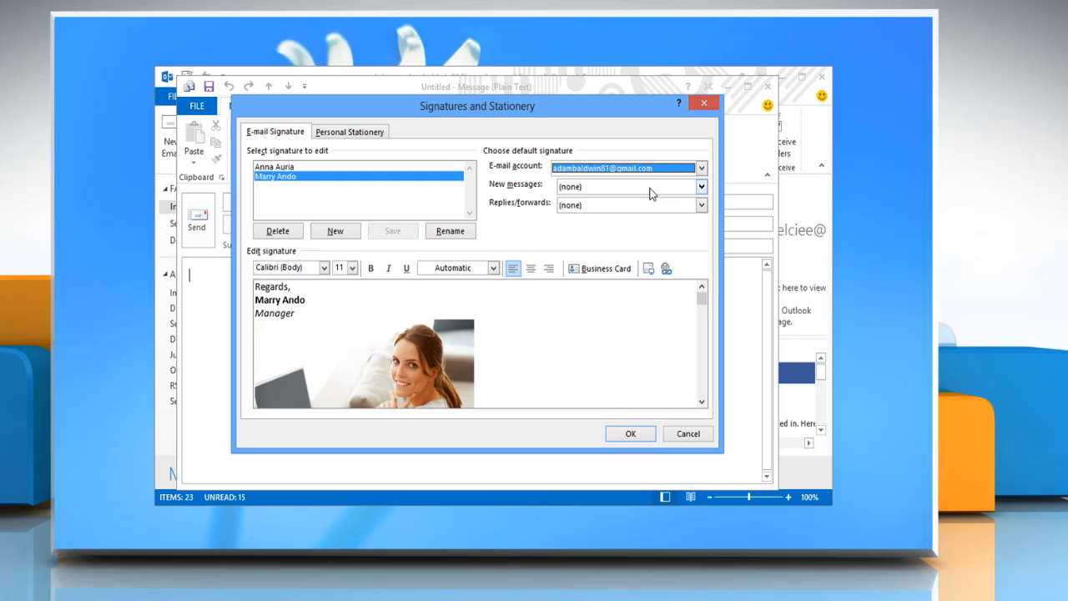
pyautogui.moveTo(699, 194)
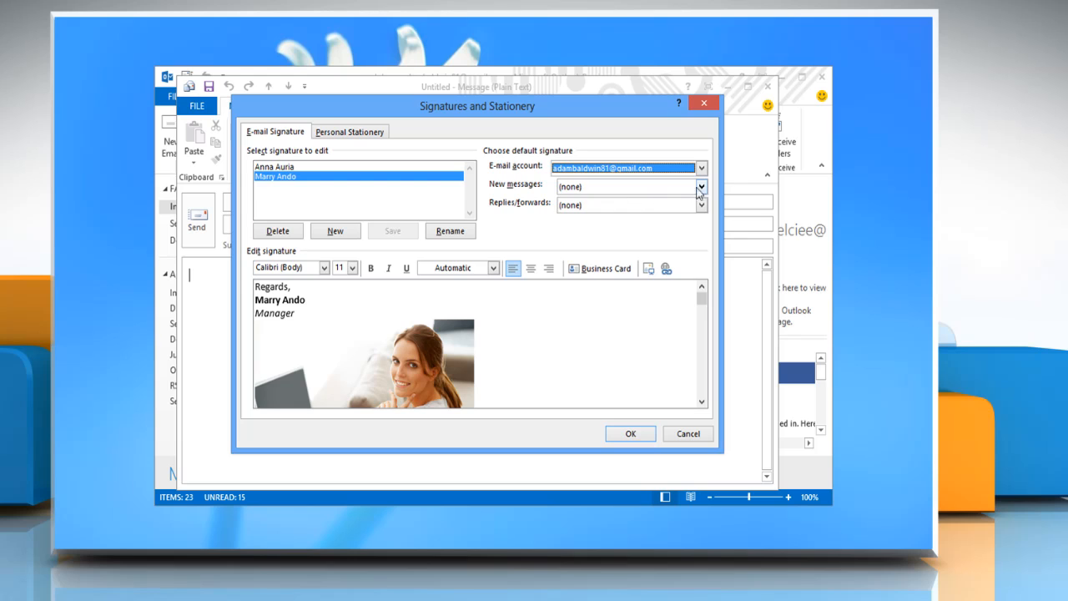
# Step: Make the Manager signature the default for new messages and for replies/forwards, then save
pyautogui.click(701, 187)
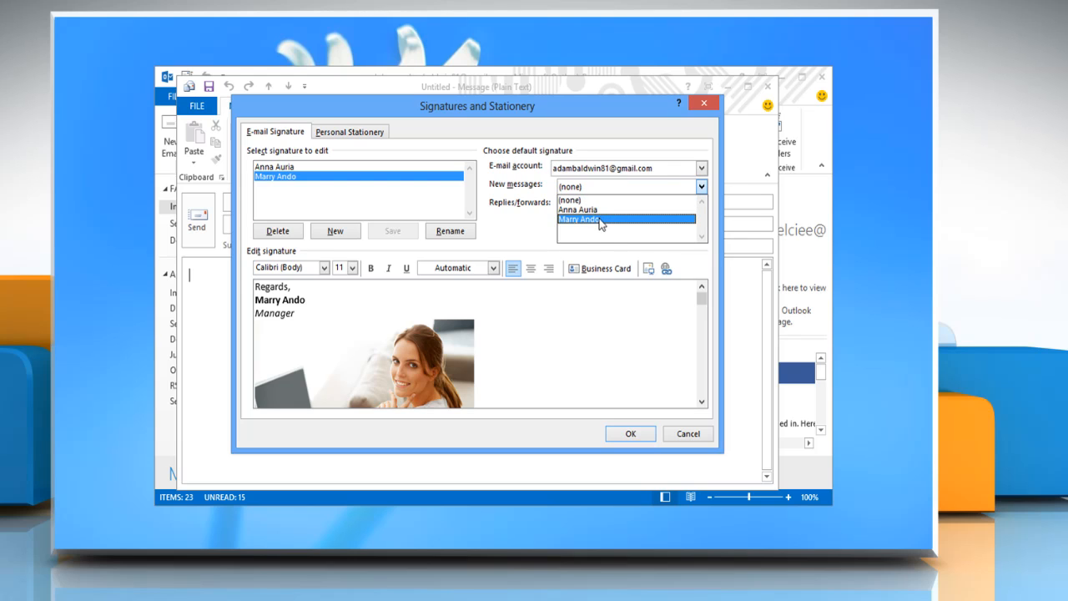
pyautogui.click(600, 220)
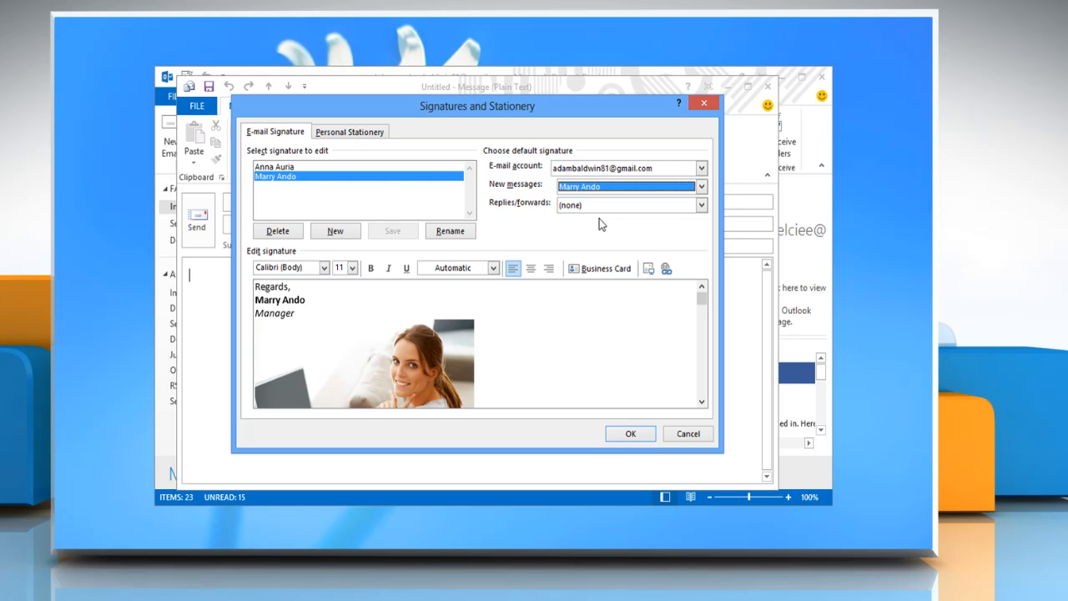
pyautogui.click(701, 204)
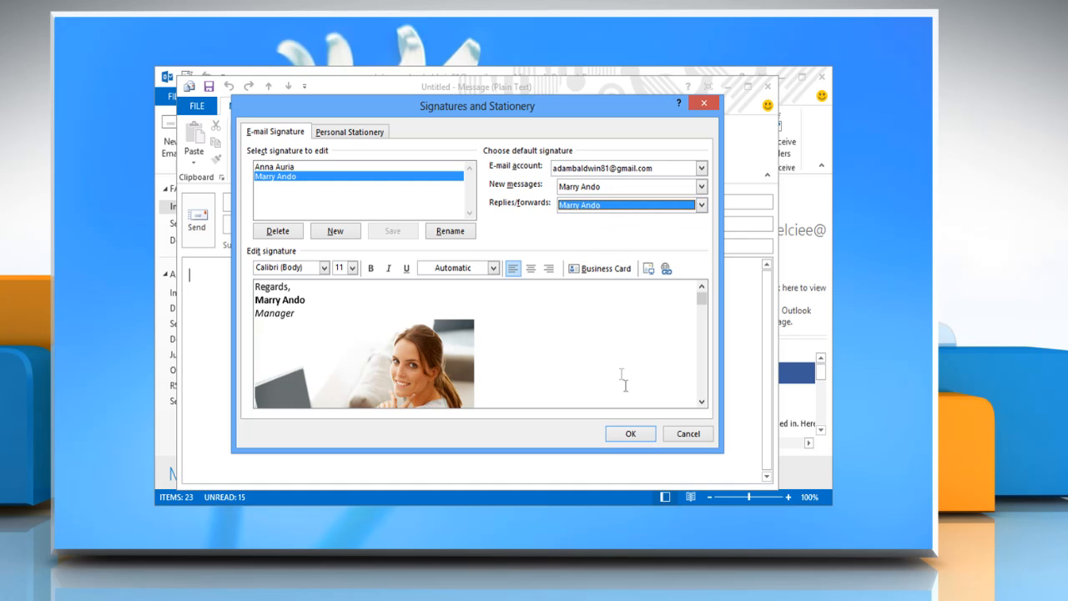
pyautogui.click(631, 434)
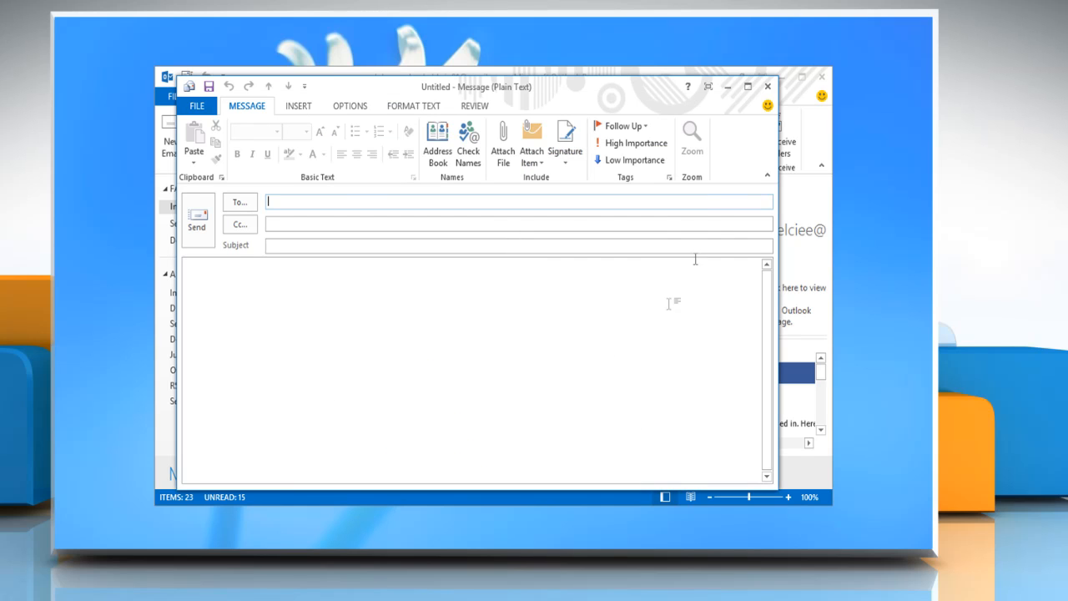
# Step: Discard the blank draft and start a fresh email that carries the Manager signature automatically
pyautogui.click(766, 86)
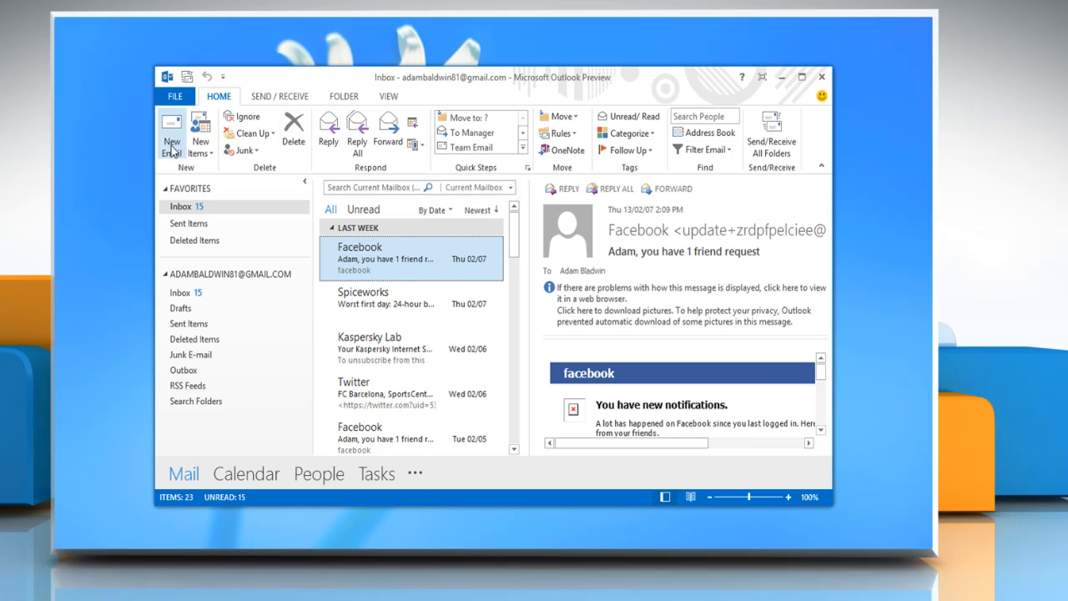
pyautogui.click(172, 133)
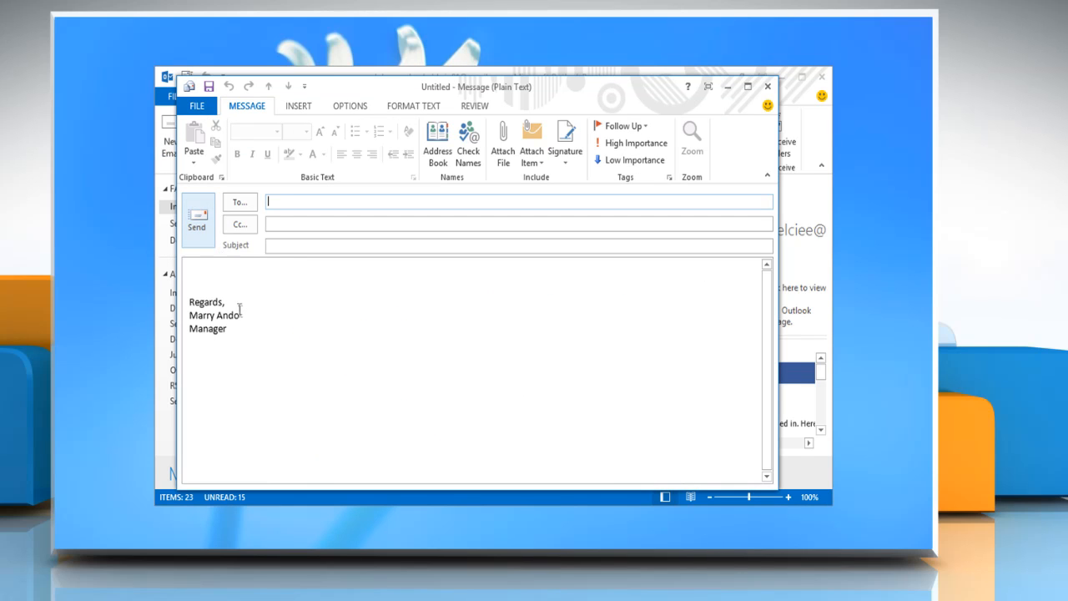
# Step: Replace the Manager signature with the Thanks/Sales Officer (Anna) signature via the Signature menu
pyautogui.click(227, 327)
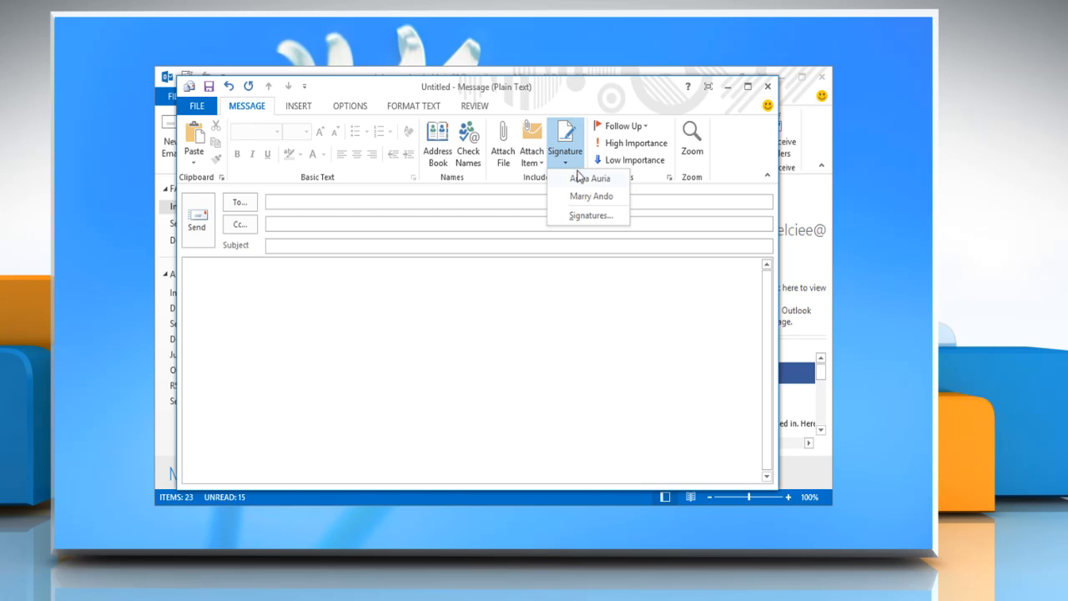
pyautogui.click(591, 177)
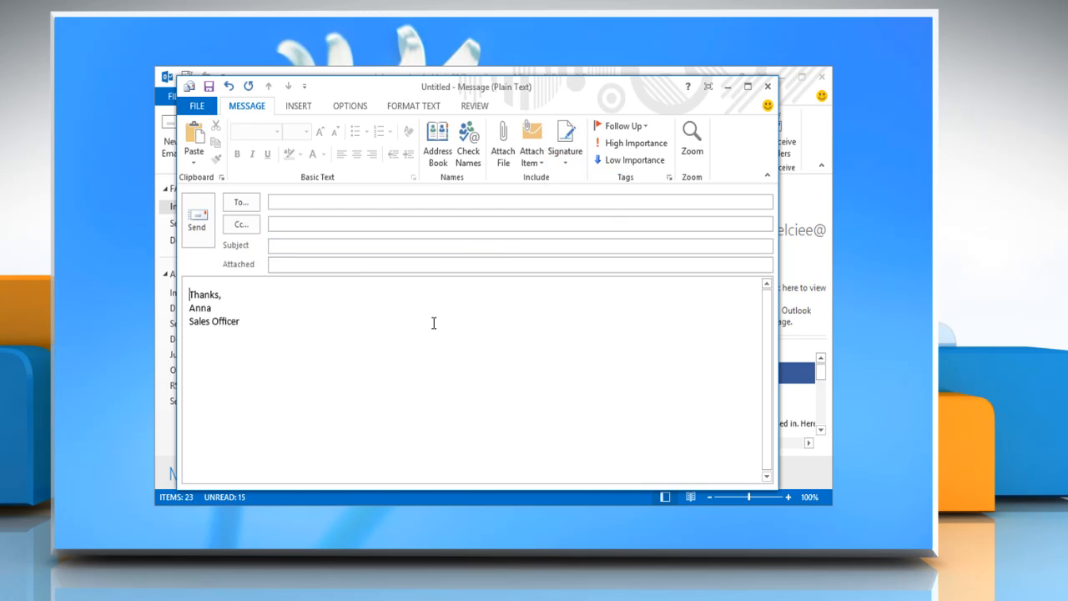
pyautogui.moveTo(364, 330)
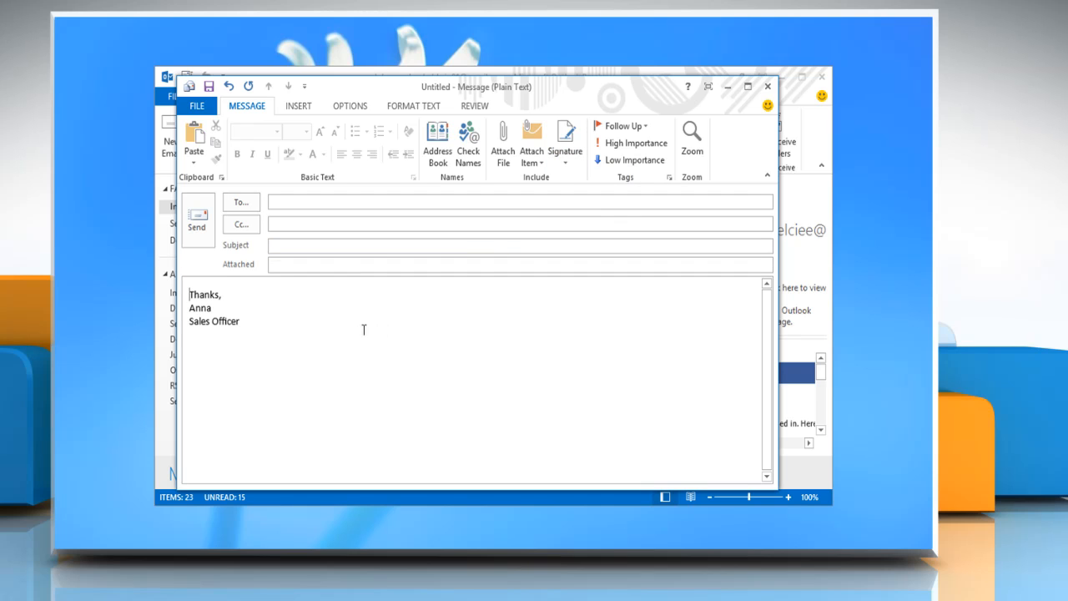